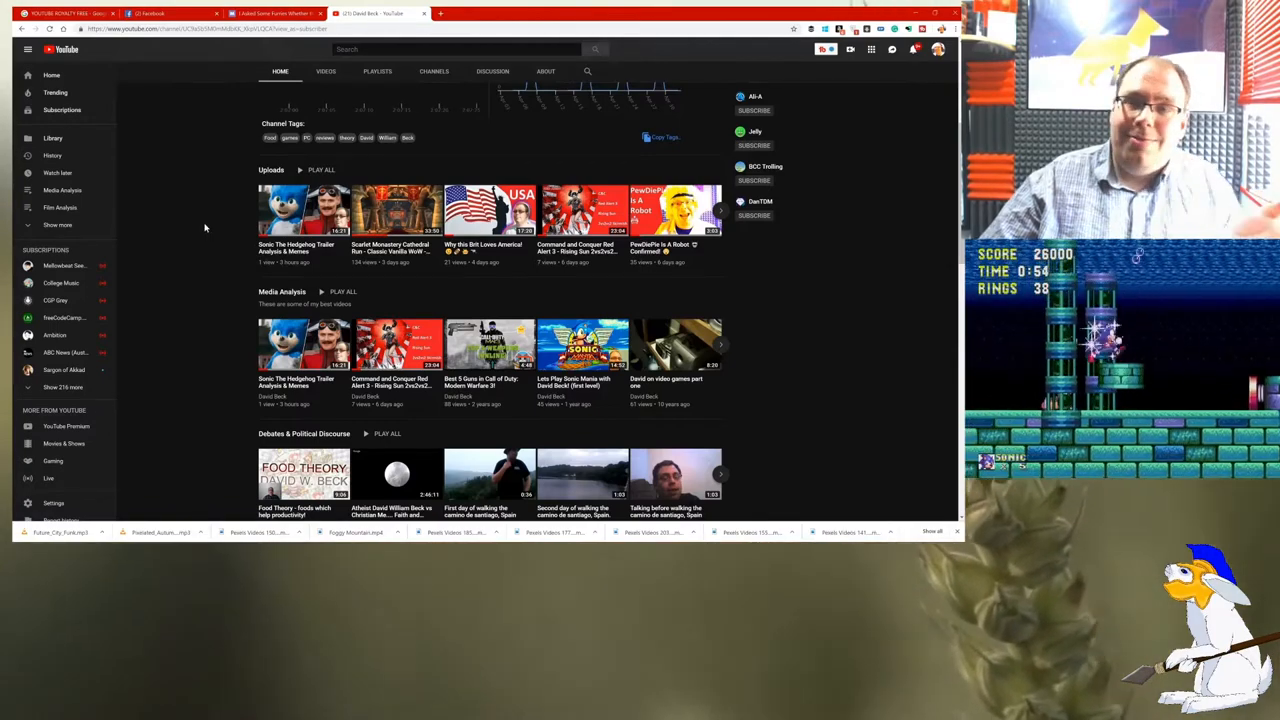
Scroll past the Debates shelf until Game Play Footage and Comedy Shorts are in view.
{"action": "scroll", "scroll_direction": "down", "scroll_amount": 3}
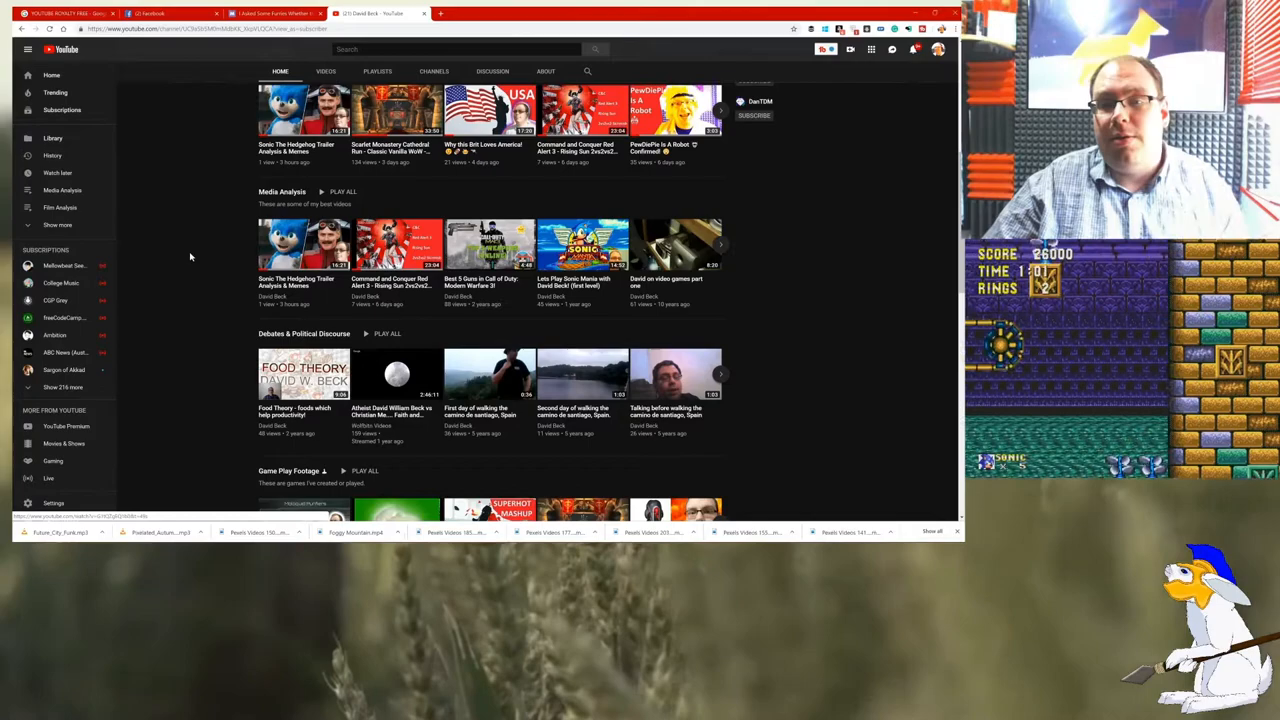
{"action": "scroll", "scroll_direction": "down", "scroll_amount": 3}
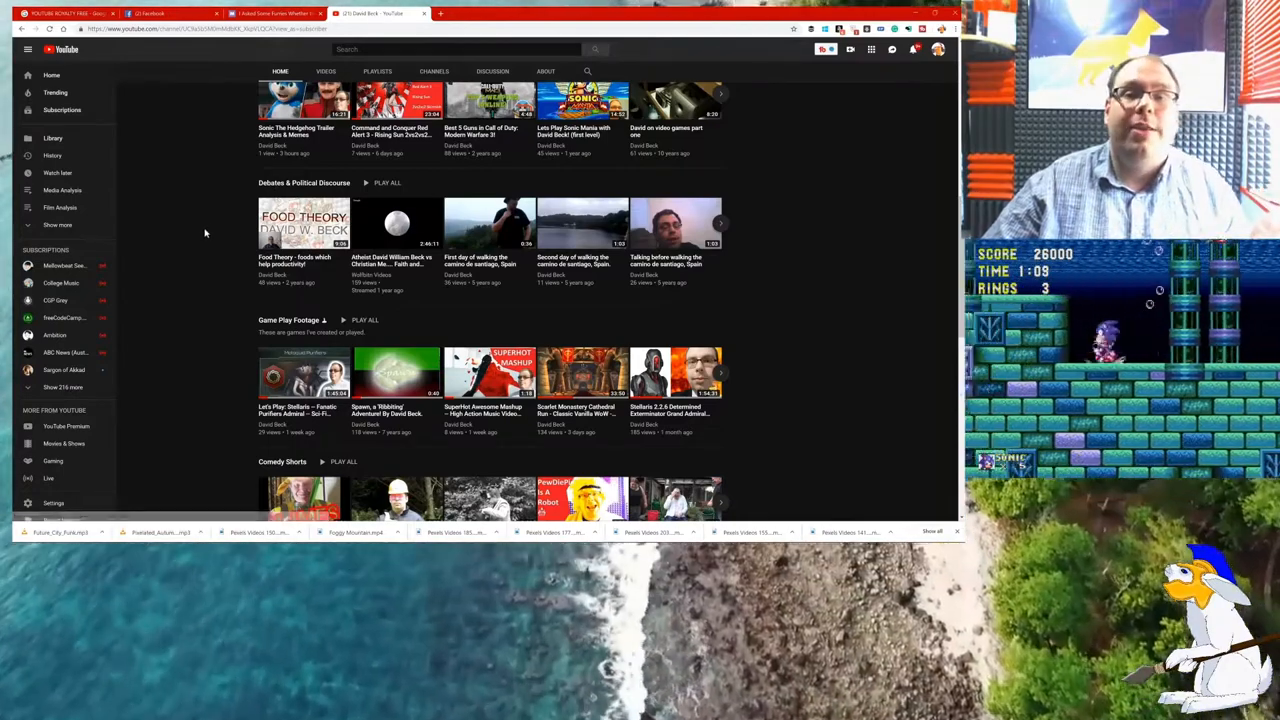
{"action": "scroll", "scroll_direction": "down", "scroll_amount": 3}
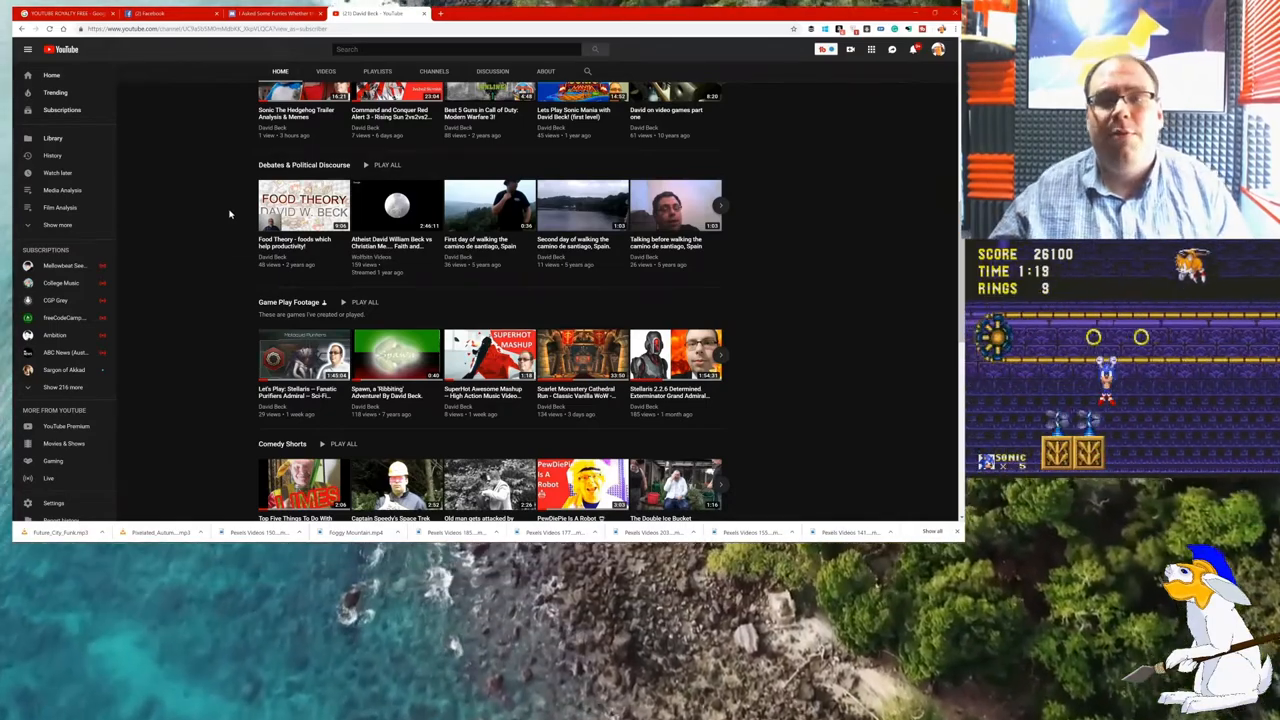
{"action": "scroll", "scroll_direction": "down", "scroll_amount": 3}
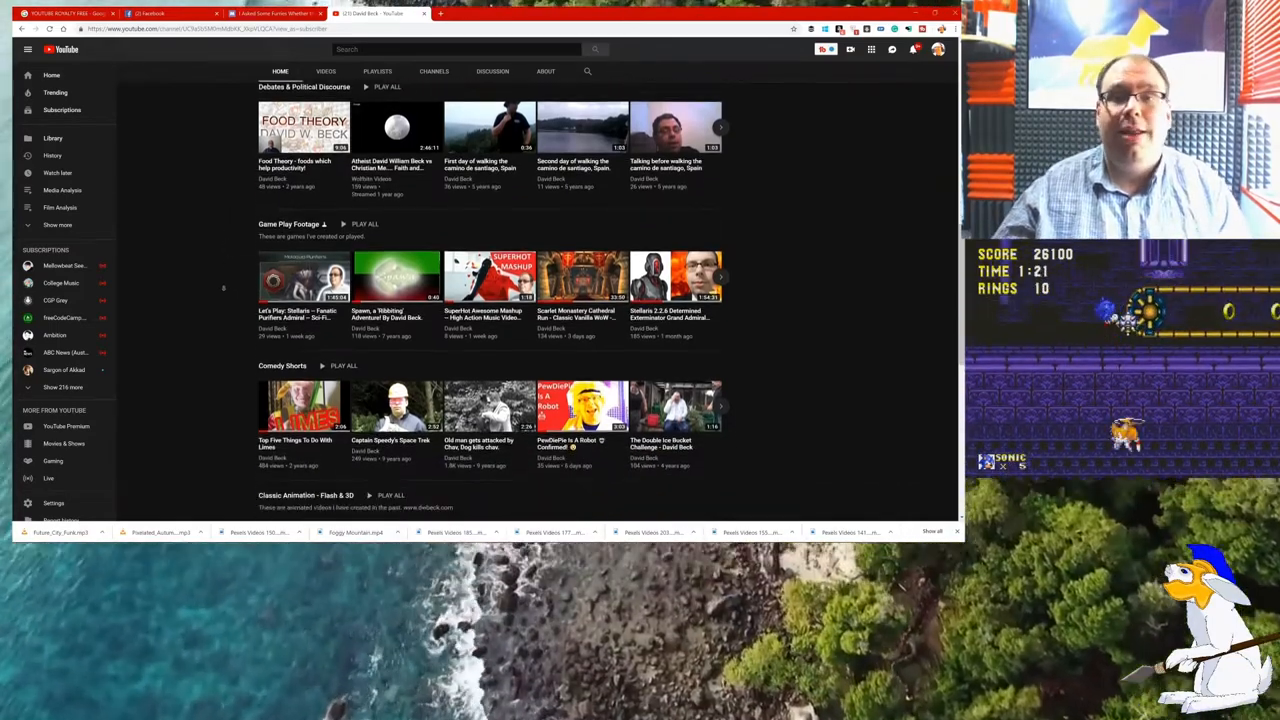
{"action": "scroll", "scroll_direction": "down", "scroll_amount": 3}
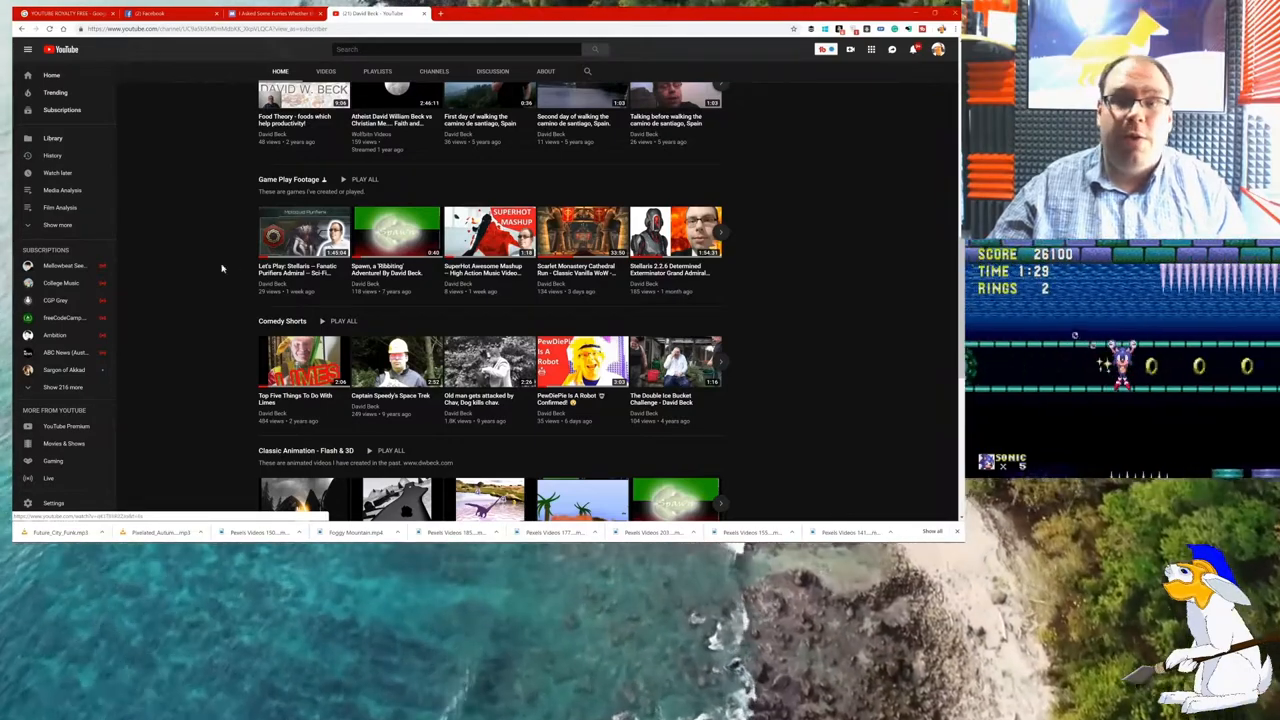
Scroll until the Classic Animation - Flash & 3D shelf appears below Comedy Shorts.
{"action": "scroll", "scroll_direction": "down", "scroll_amount": 3}
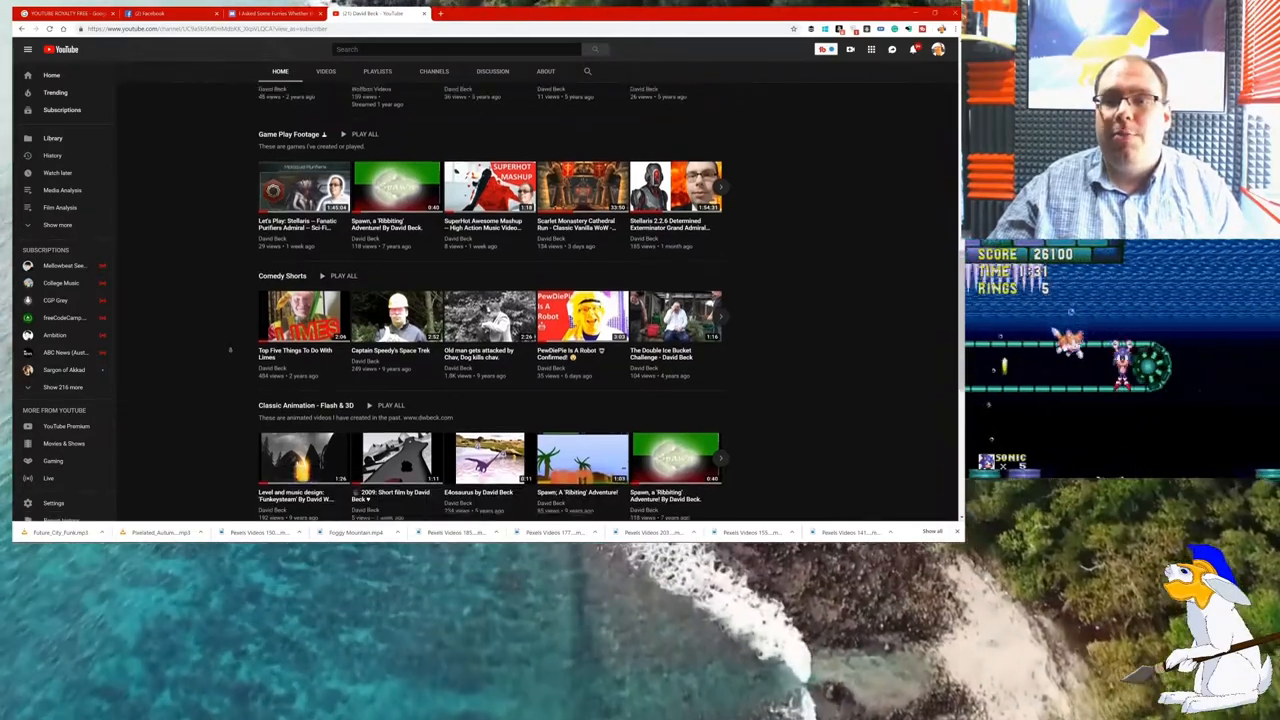
{"action": "scroll", "scroll_direction": "down", "scroll_amount": 3}
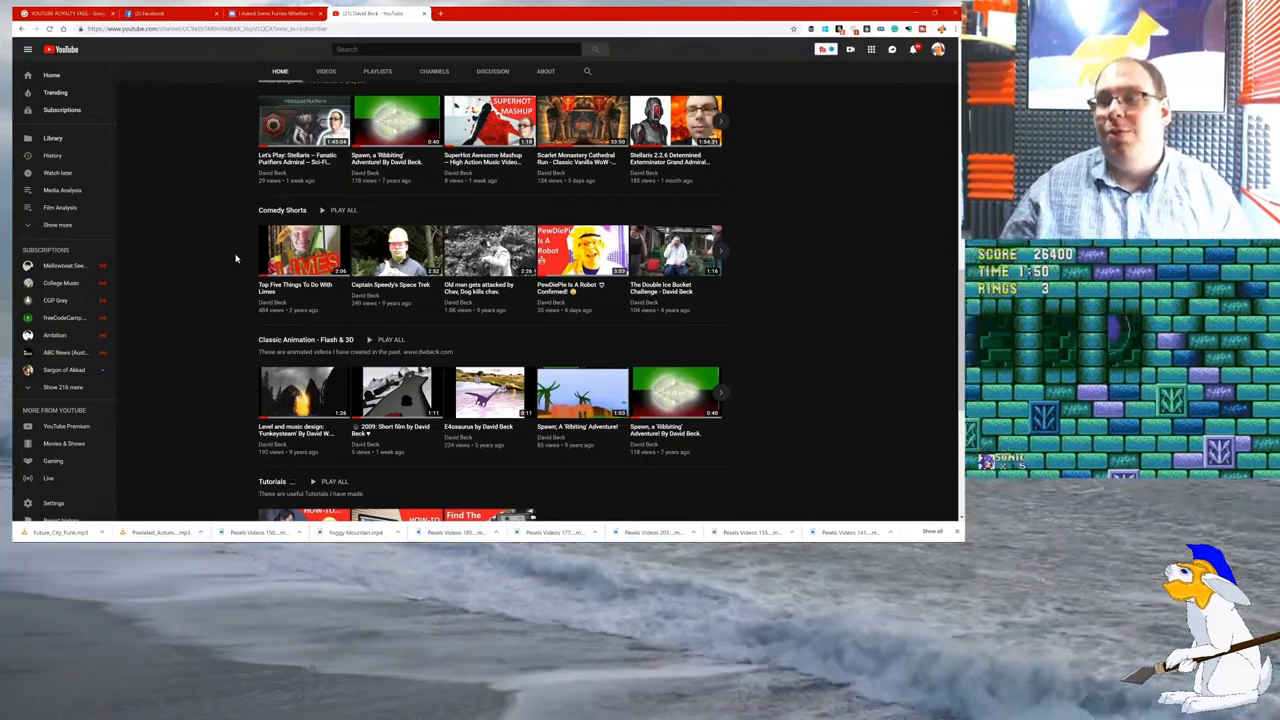
Scroll to the page bottom so the Tutorials, Random and Liked videos shelves show.
{"action": "scroll", "scroll_direction": "down", "scroll_amount": 3}
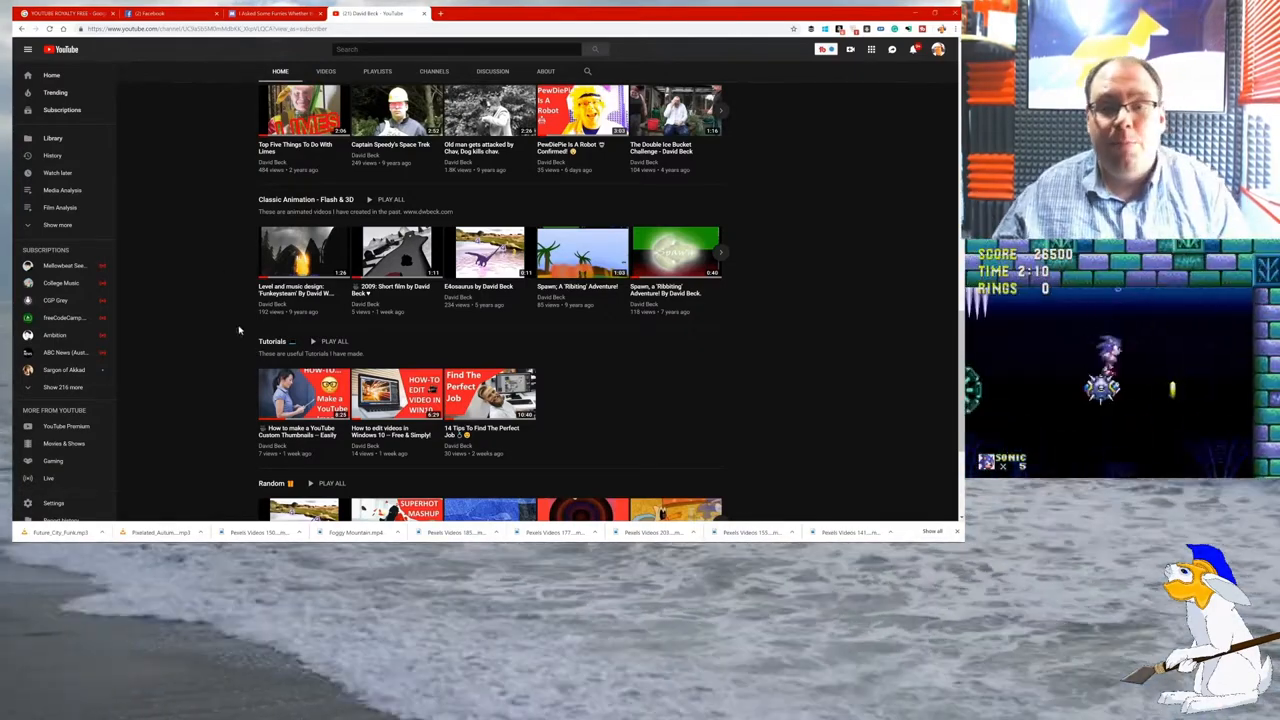
{"action": "scroll", "scroll_direction": "down", "scroll_amount": 3}
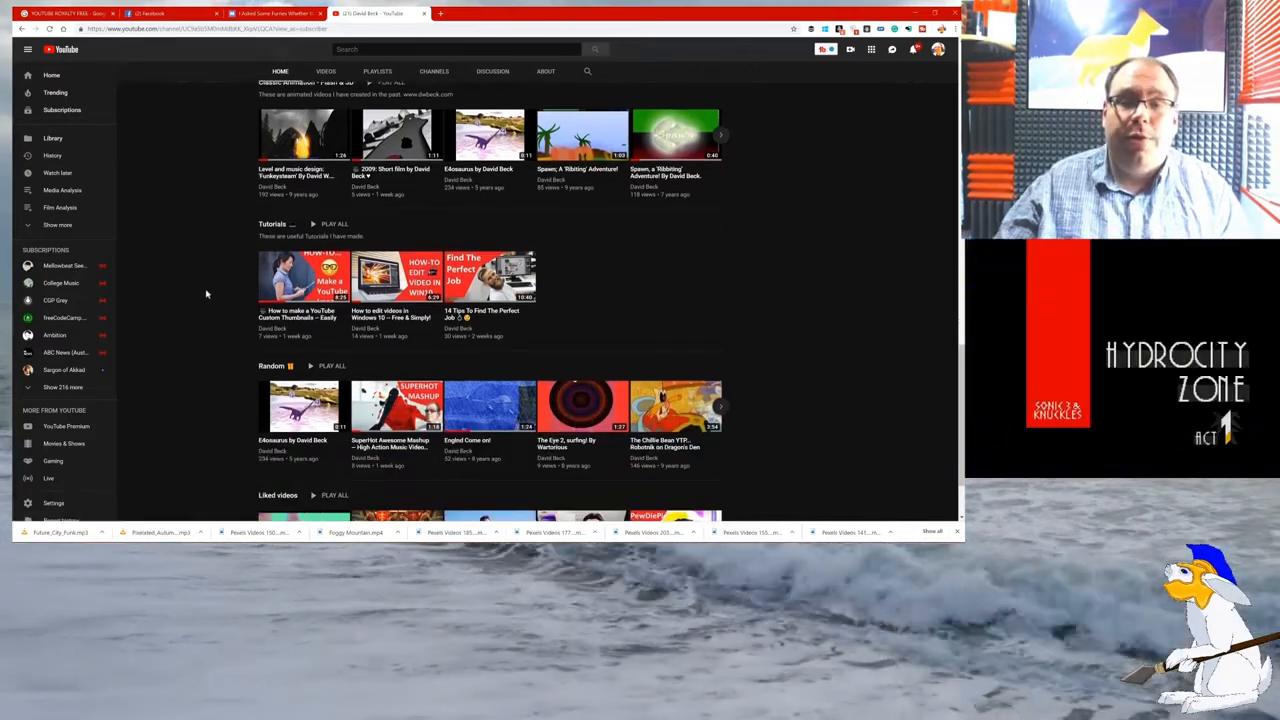
{"action": "scroll", "scroll_direction": "down", "scroll_amount": 3}
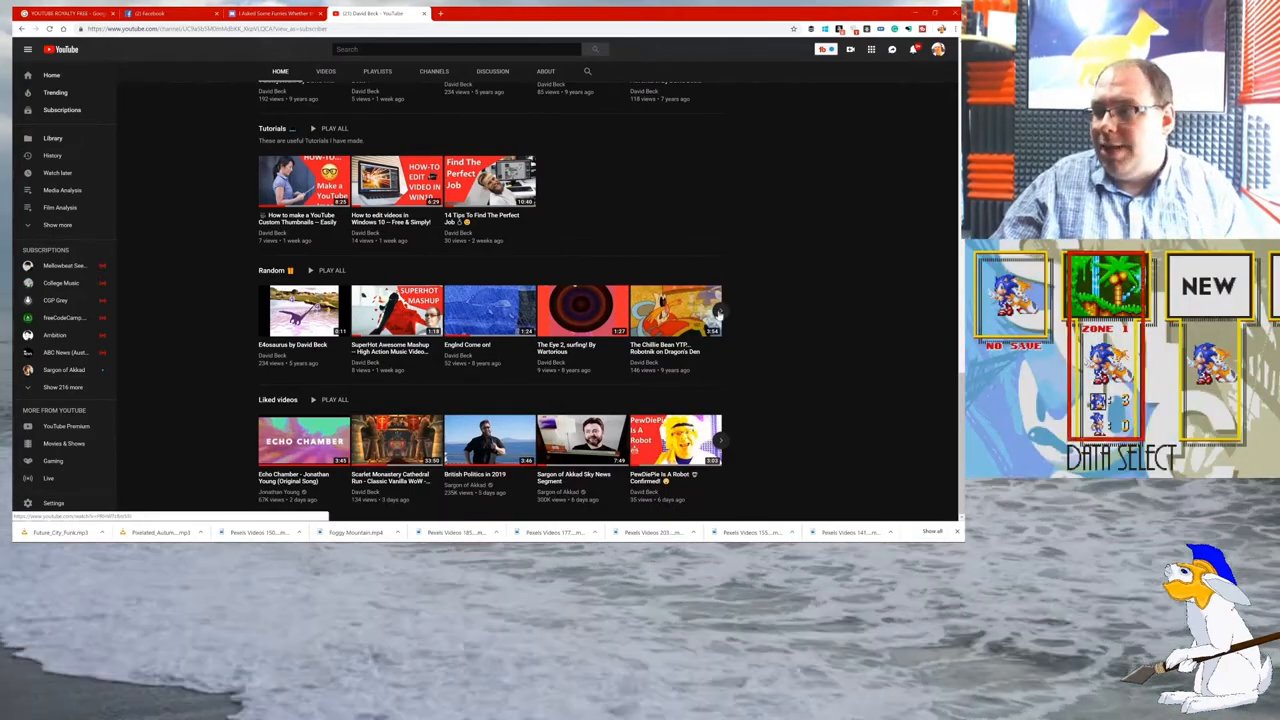
{"action": "left_click", "coordinate": [720, 310]}
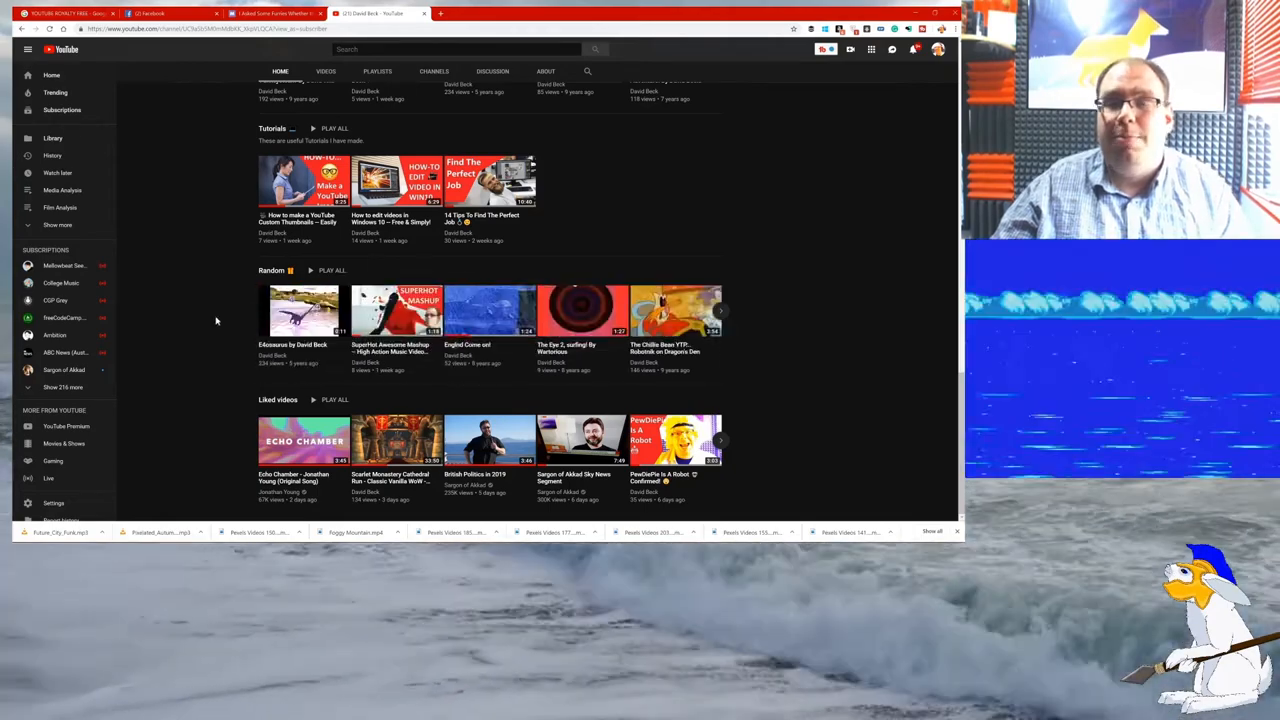
{"action": "scroll", "scroll_direction": "down", "scroll_amount": 3}
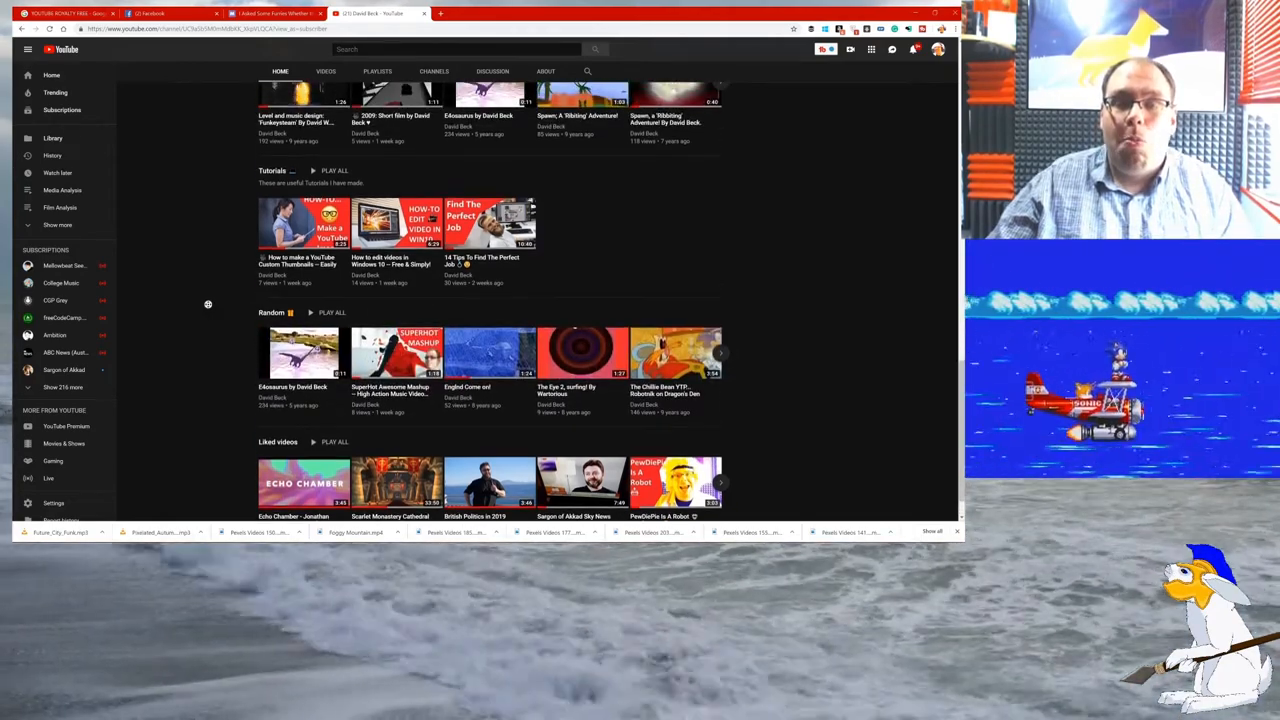
{"action": "scroll", "scroll_direction": "down", "scroll_amount": 3}
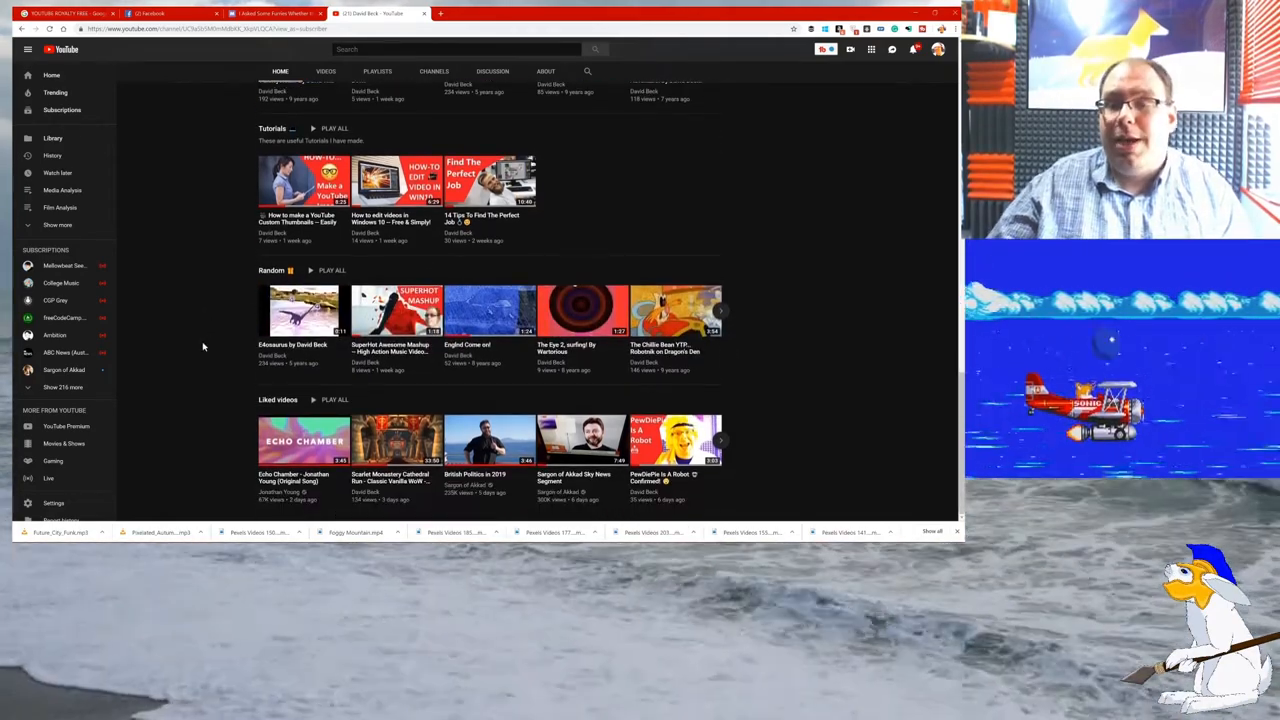